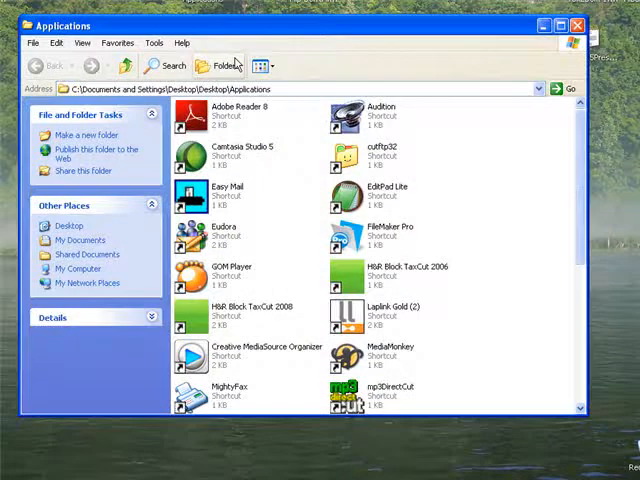
Select the MediaMonkey shortcut in the Applications folder.
click(390, 355)
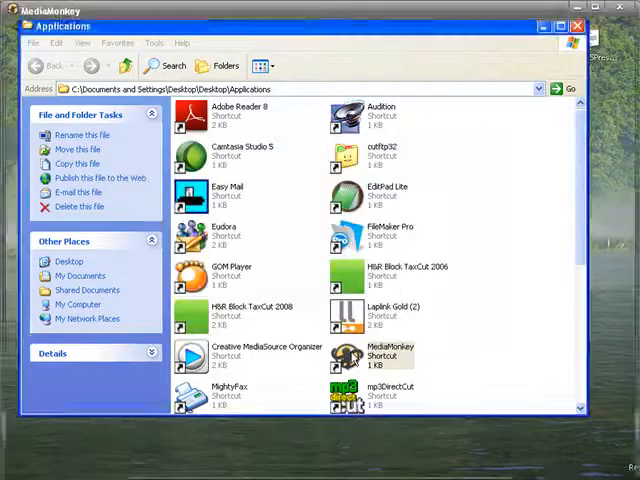
Launch MediaMonkey and open the File menu's library commands.
double_click(390, 355)
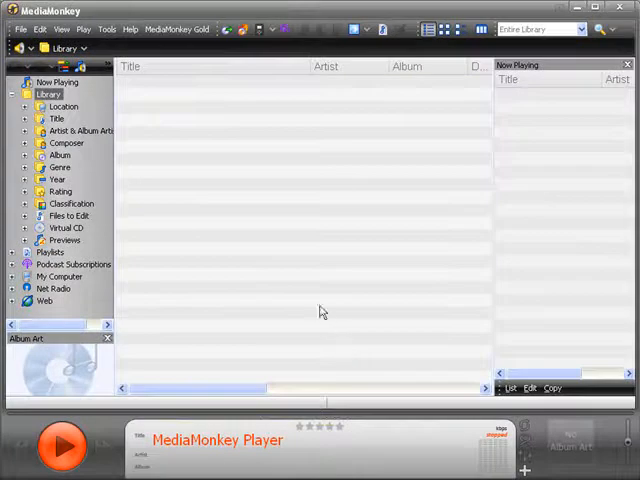
mouse_move(183, 225)
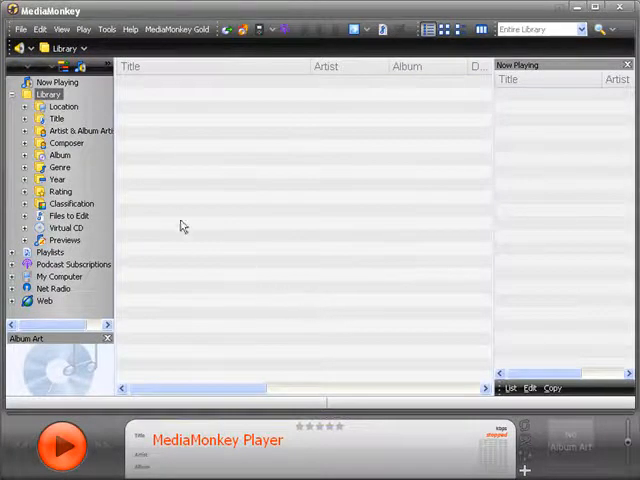
mouse_move(135, 137)
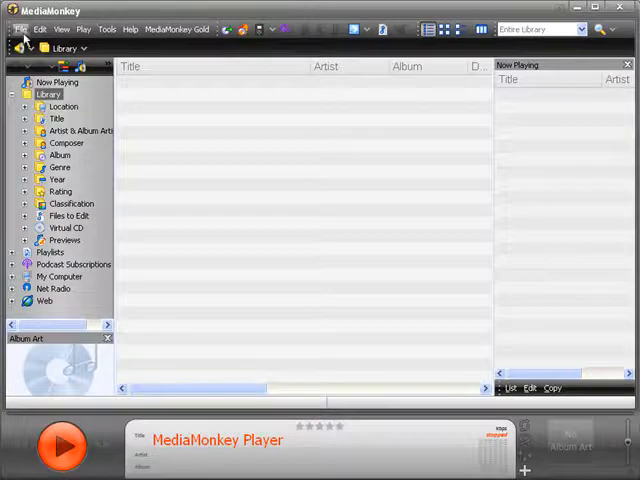
click(21, 28)
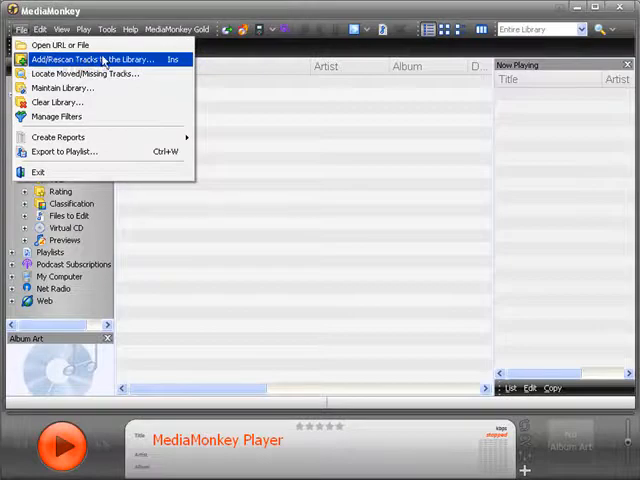
In Add/Rescan Tracks, clear the default drives and expand D:\ to reach the Library folder.
click(85, 59)
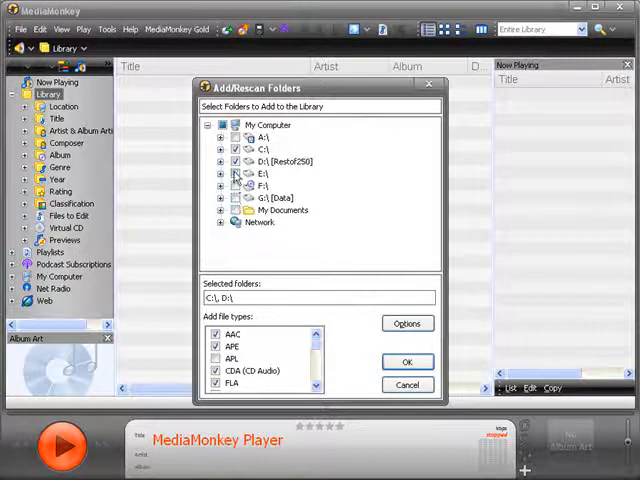
click(235, 161)
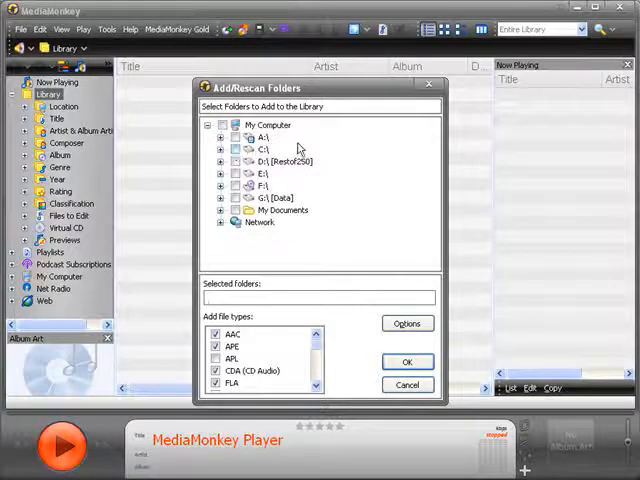
mouse_move(337, 140)
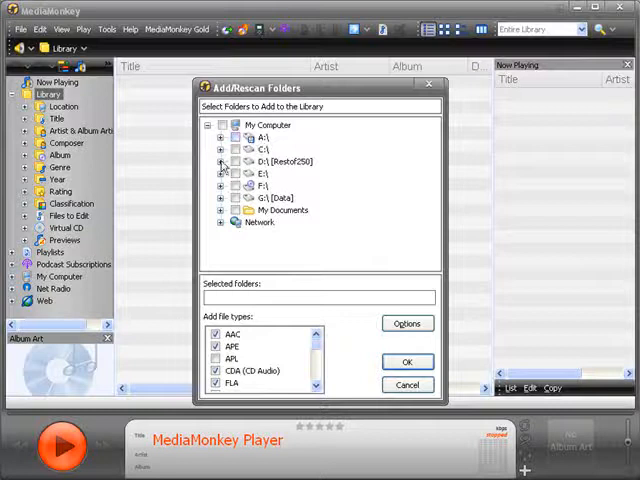
click(222, 161)
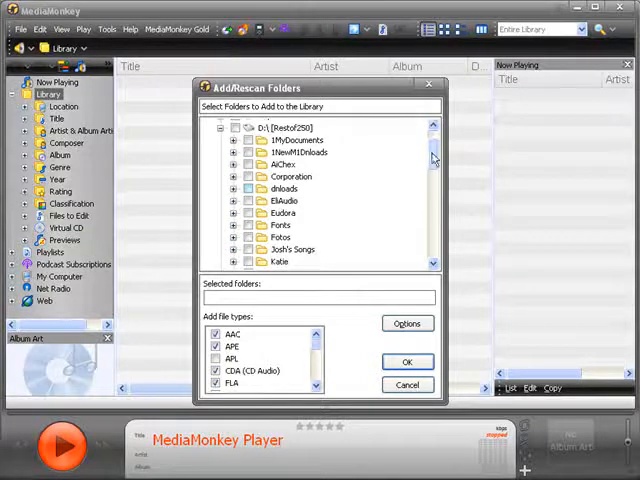
scroll(down, 3)
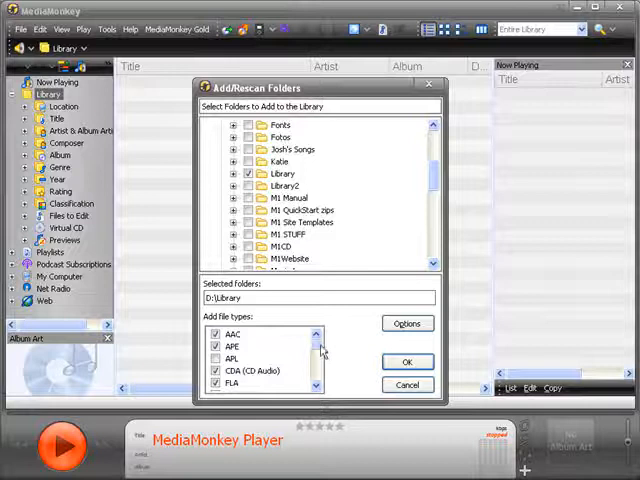
mouse_move(245, 333)
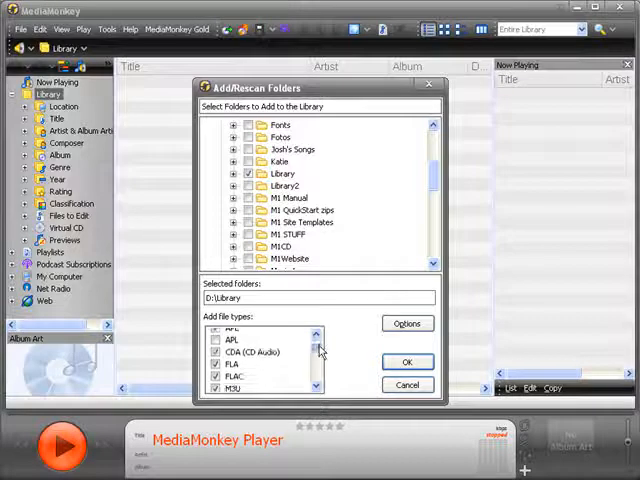
Review the included file types and confirm scanning D:\Library with OK.
scroll(down, 3)
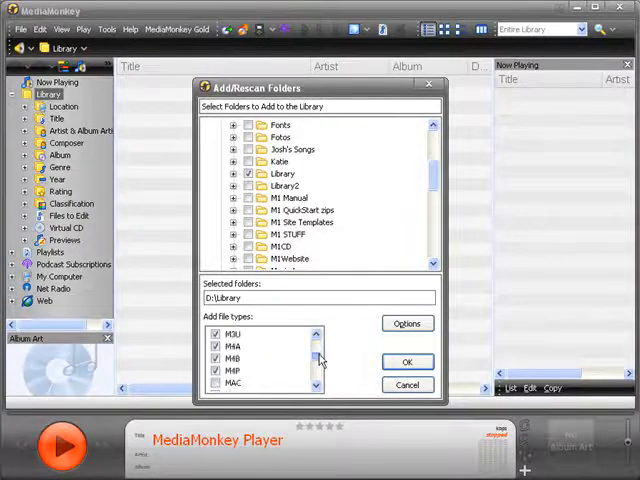
scroll(down, 3)
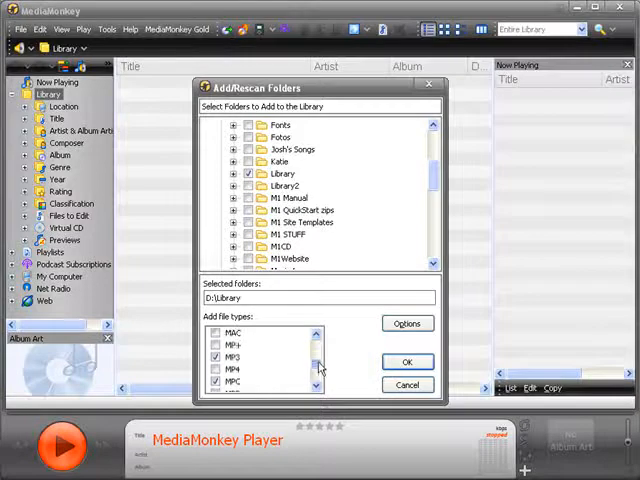
scroll(down, 3)
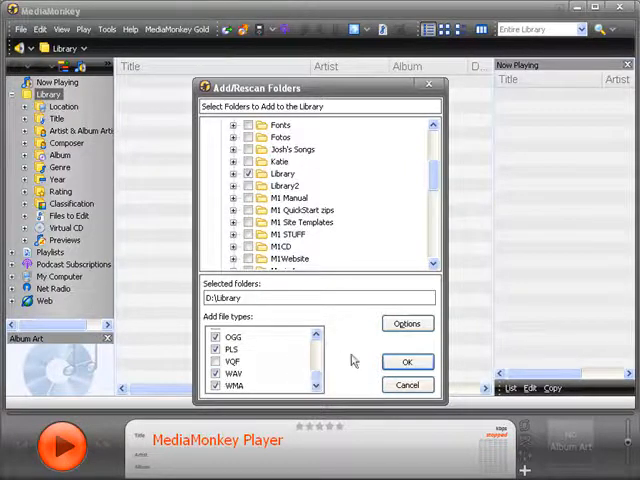
click(406, 361)
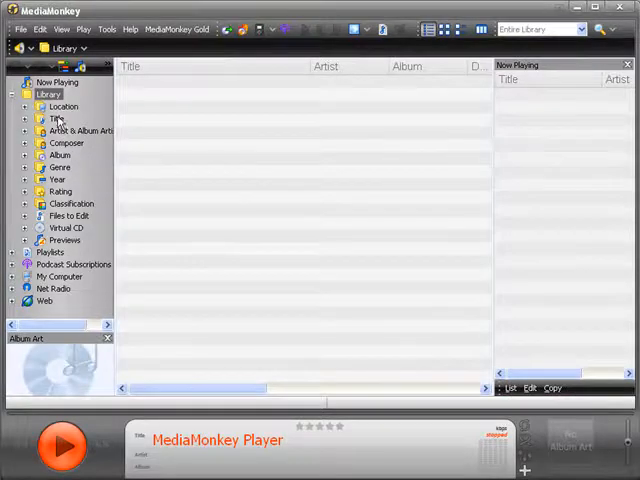
List the 4213 library tracks by title and open the Beautiful Goodbye track's menu.
click(51, 118)
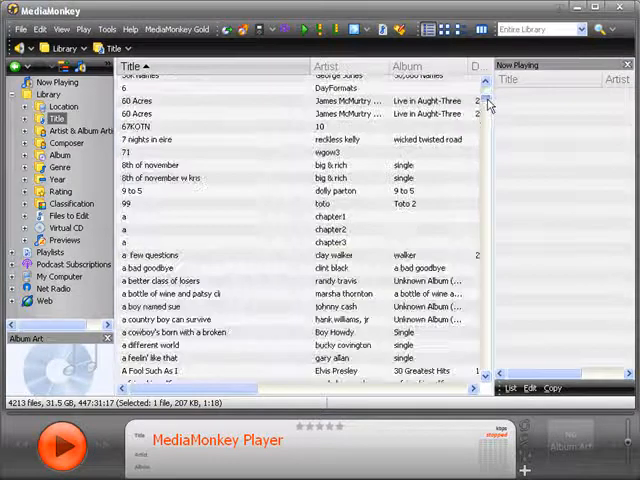
scroll(down, 3)
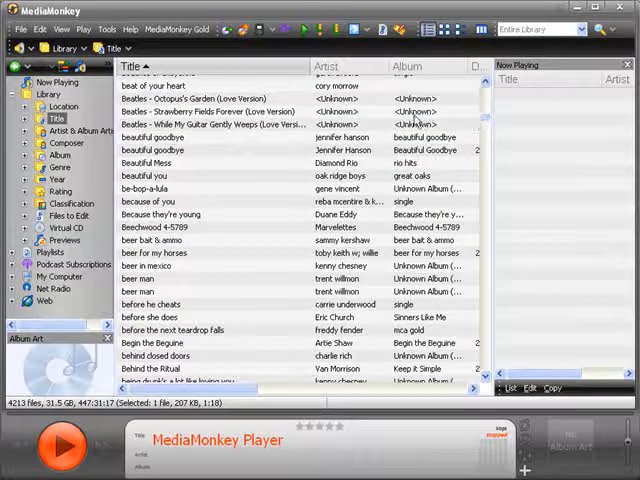
right_click(145, 150)
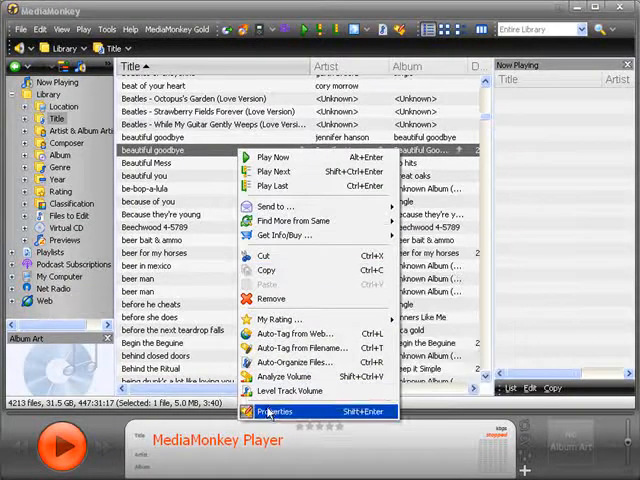
click(274, 411)
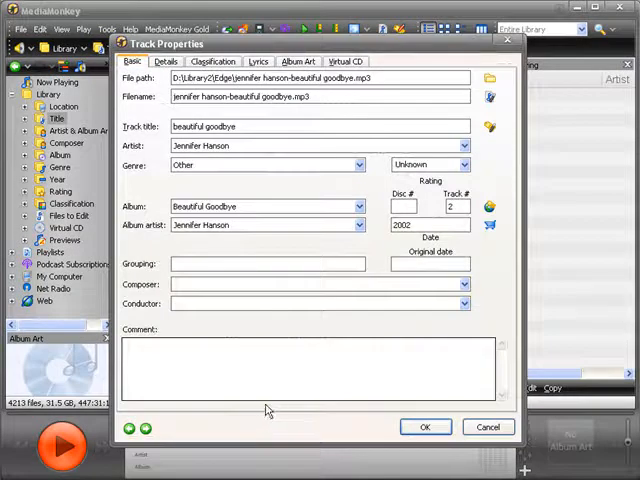
mouse_move(380, 435)
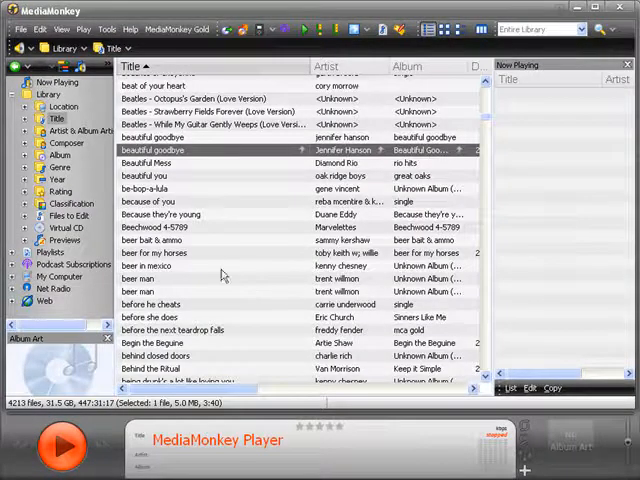
Select the first track of the 44-track block in the title list.
click(160, 265)
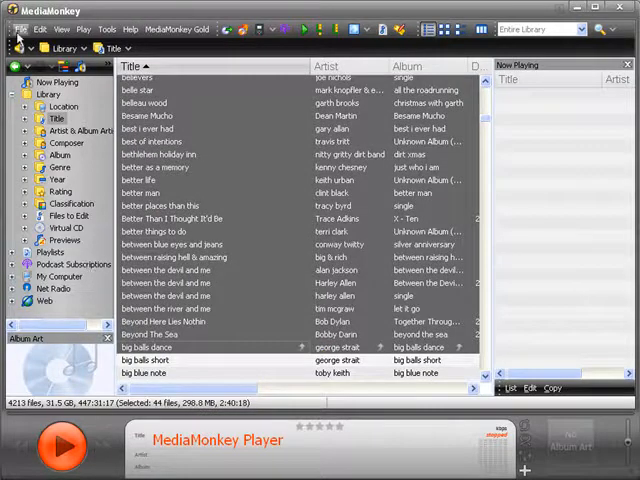
Create a Track List (CSV) report of the selected tracks from the File menu.
click(18, 28)
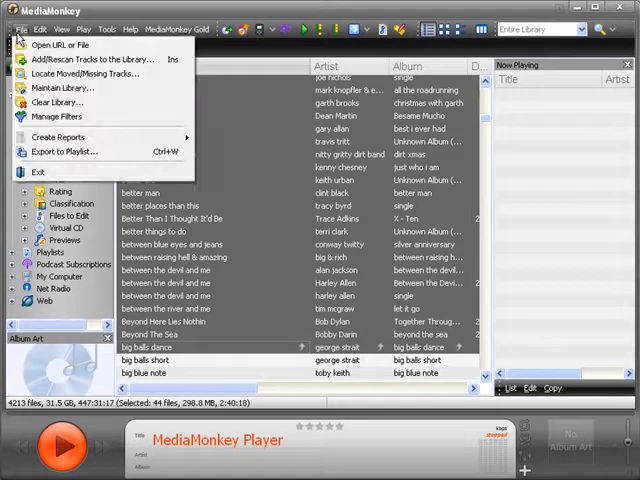
mouse_move(58, 137)
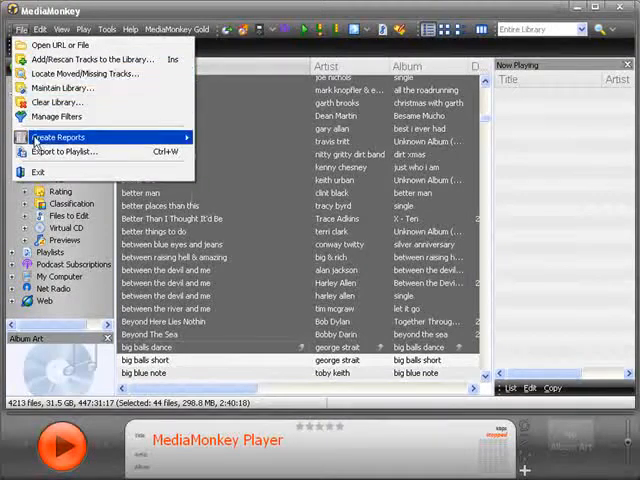
mouse_move(60, 137)
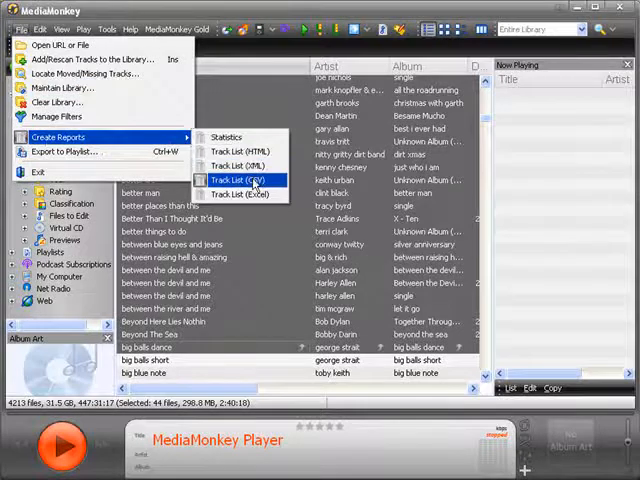
click(240, 181)
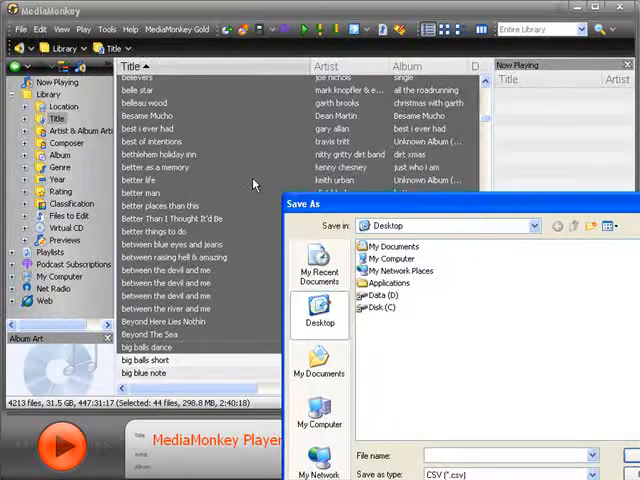